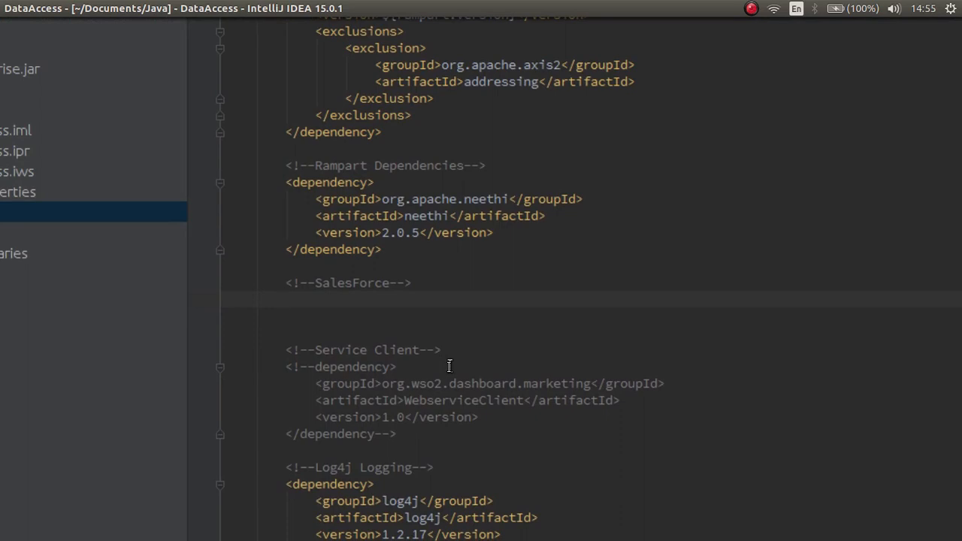
- Start a <dependency> under the SalesForce comment with groupId and artifactId 'enterprise'
click(285, 300)
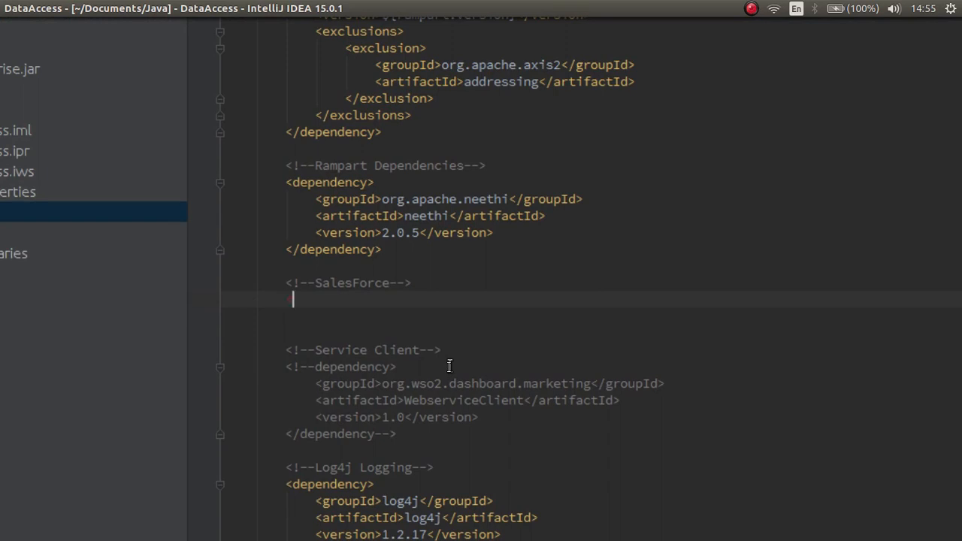
text(<dependency>)
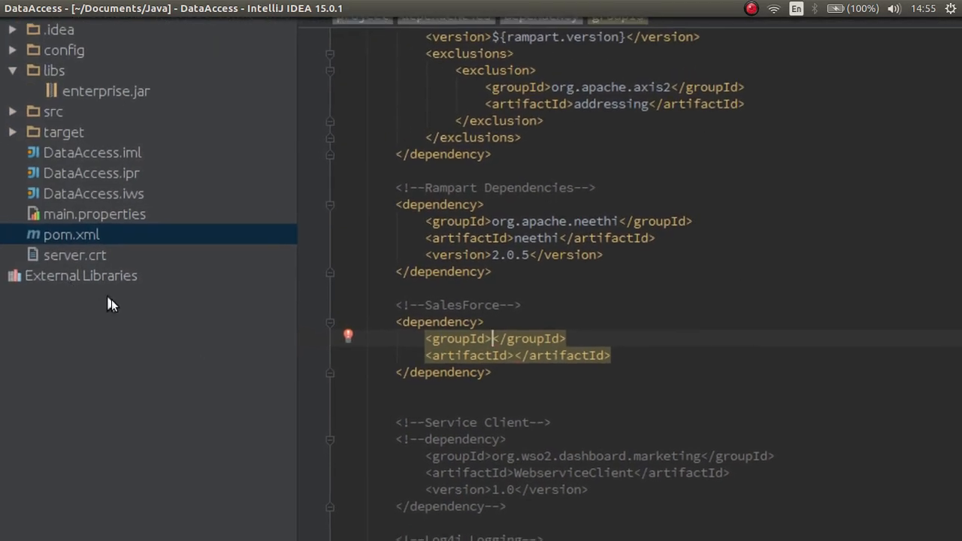
text(enterpr)
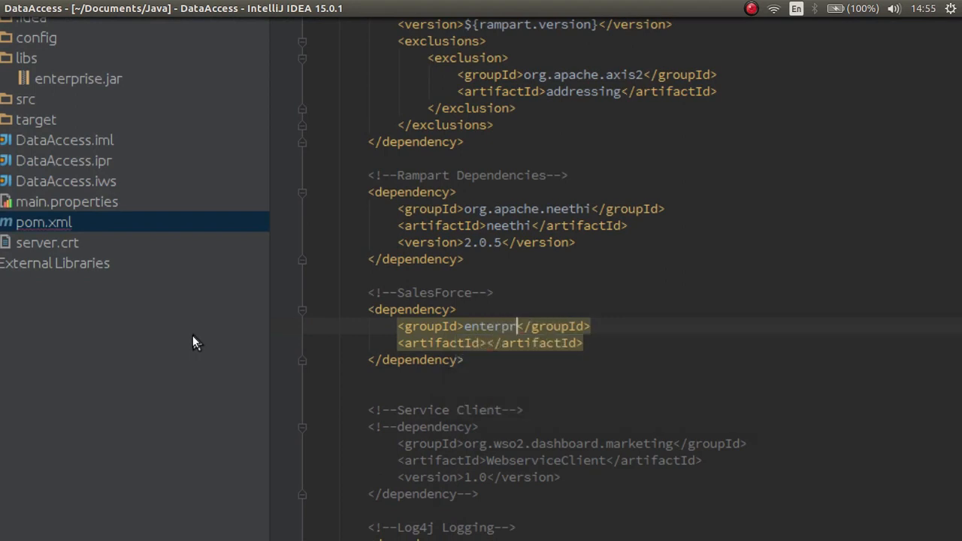
text(ise)
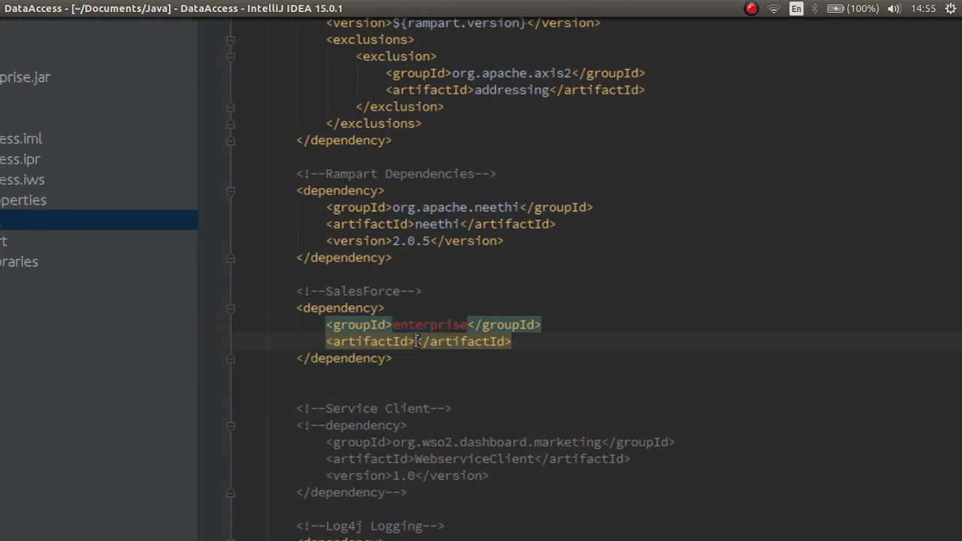
text(enterprise)
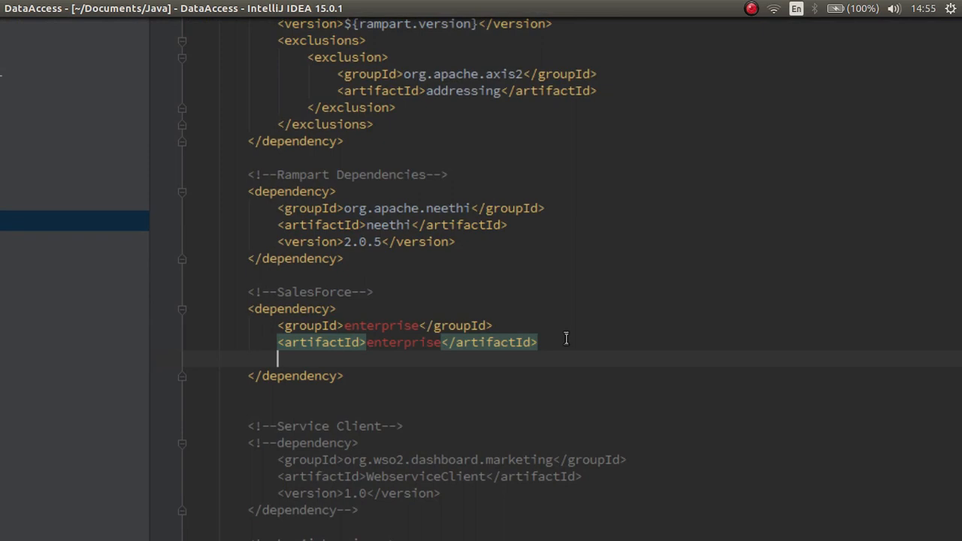
- Add <scope>system</scope> and <version>1.0</version> inside the SalesForce dependency
text(<scope>system</scope>)
text(<version></version>)
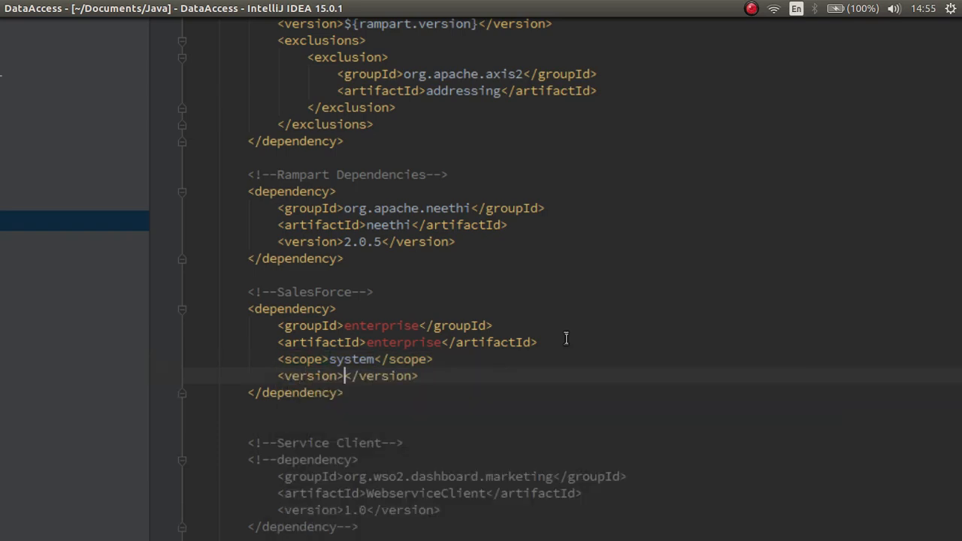
text(1.0)
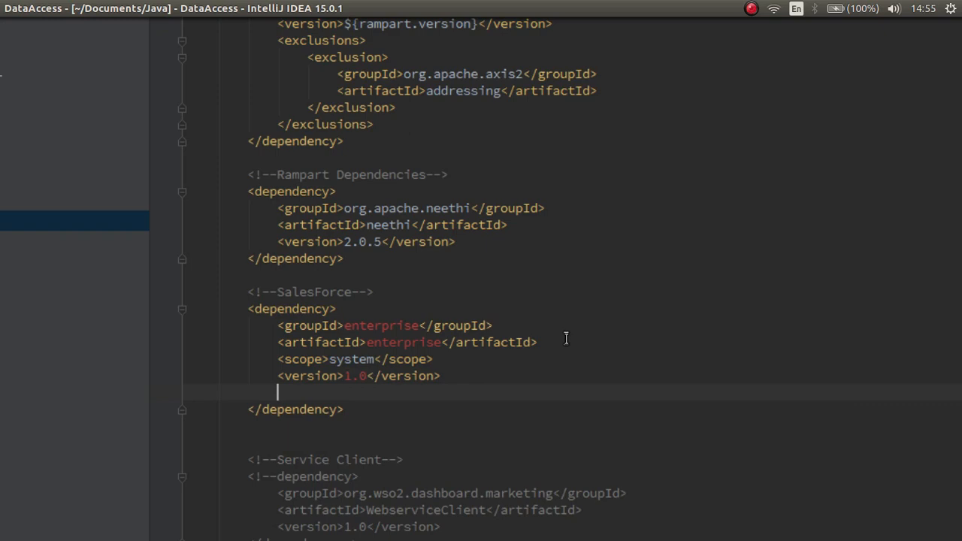
text(<)
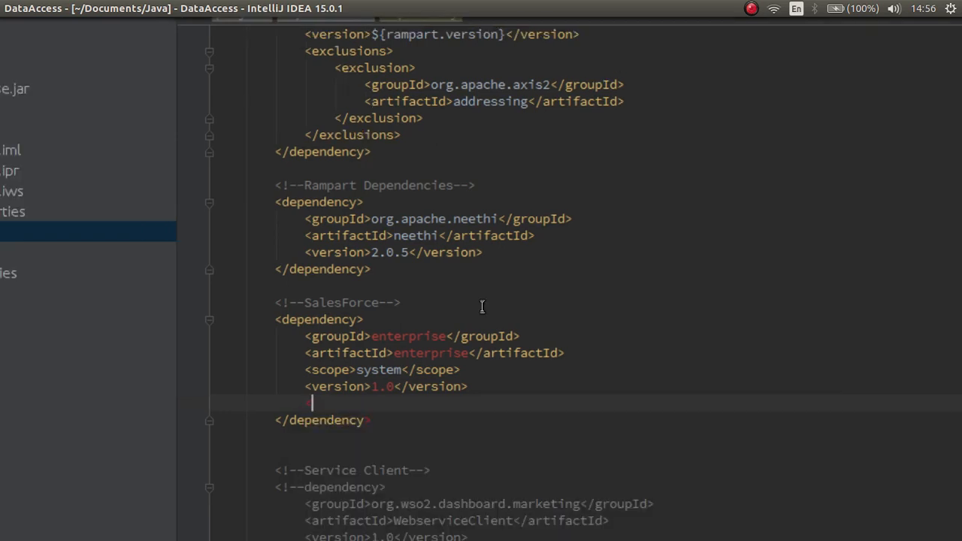
- Add <systemPath>${basedir}/libs/enterprise.jar</systemPath> to the SalesForce dependency
text(<sy)
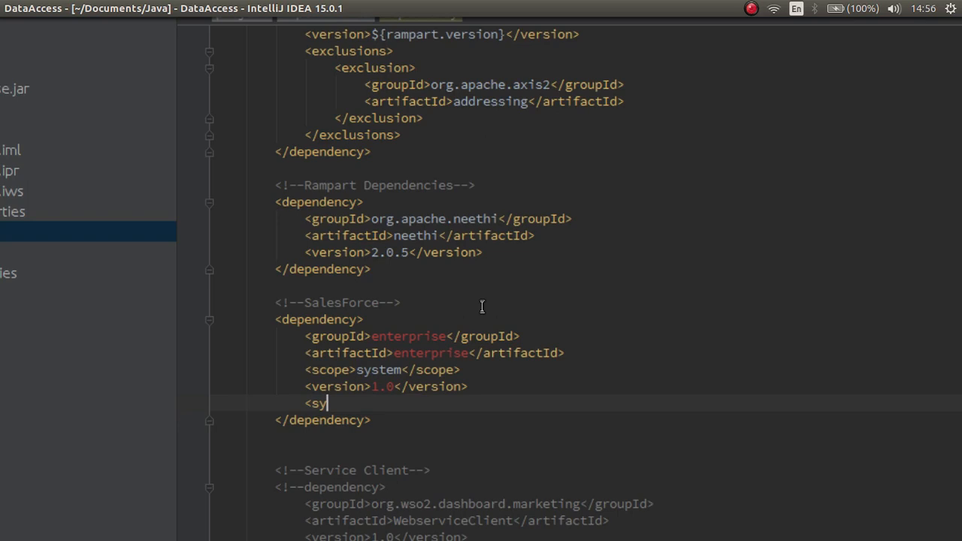
text(ste)
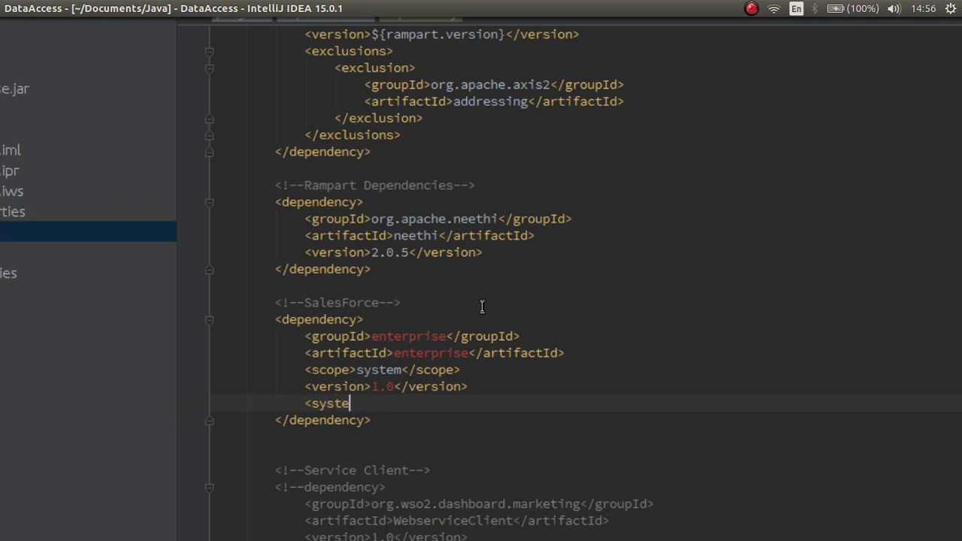
text(mP)
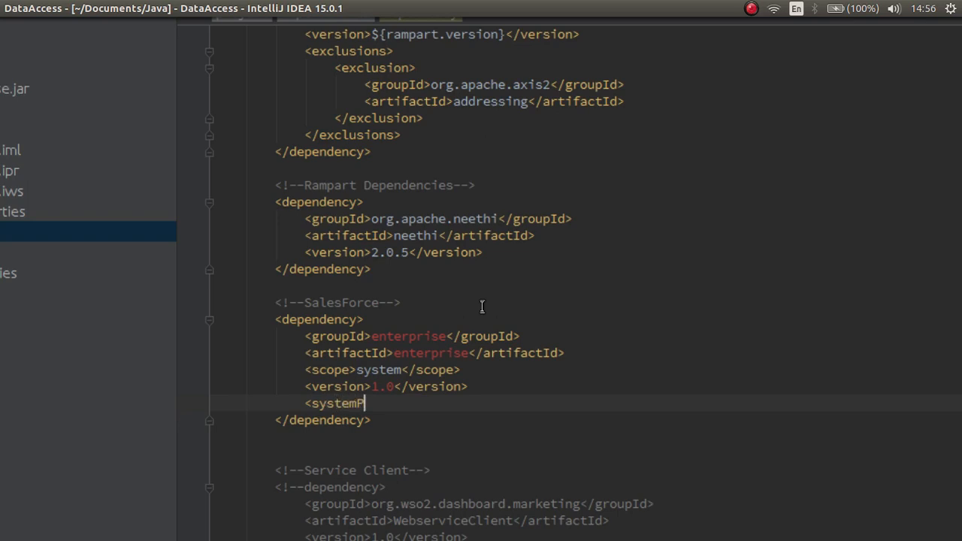
text(ath)
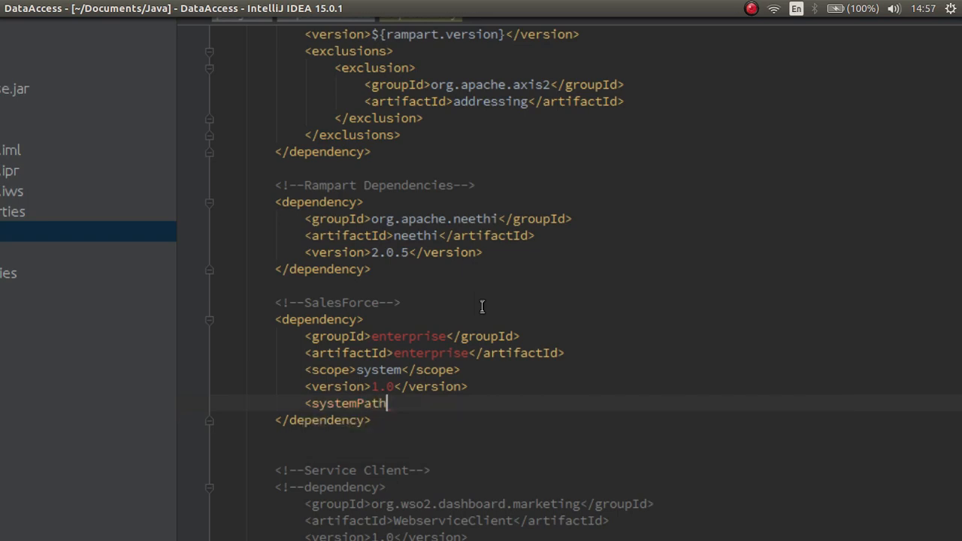
text(></systemPath>)
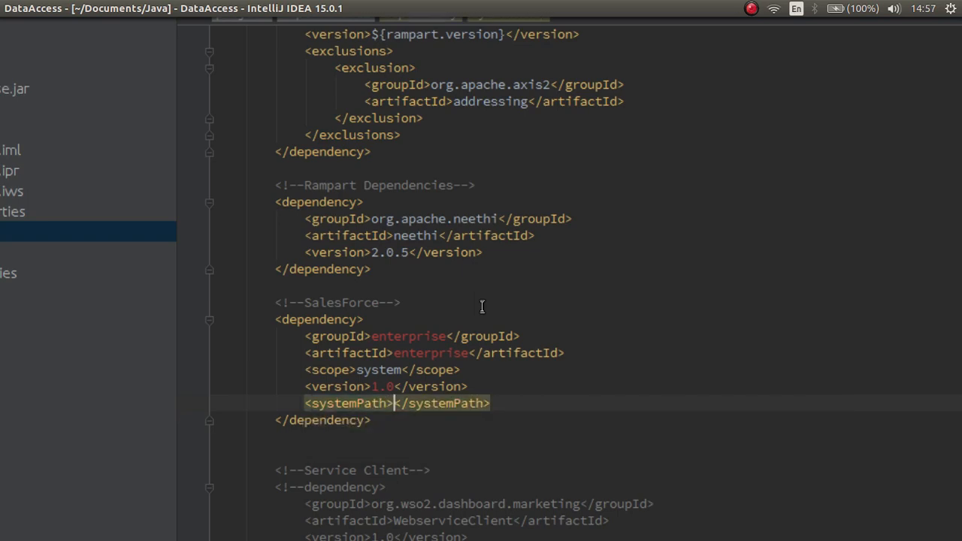
text($)
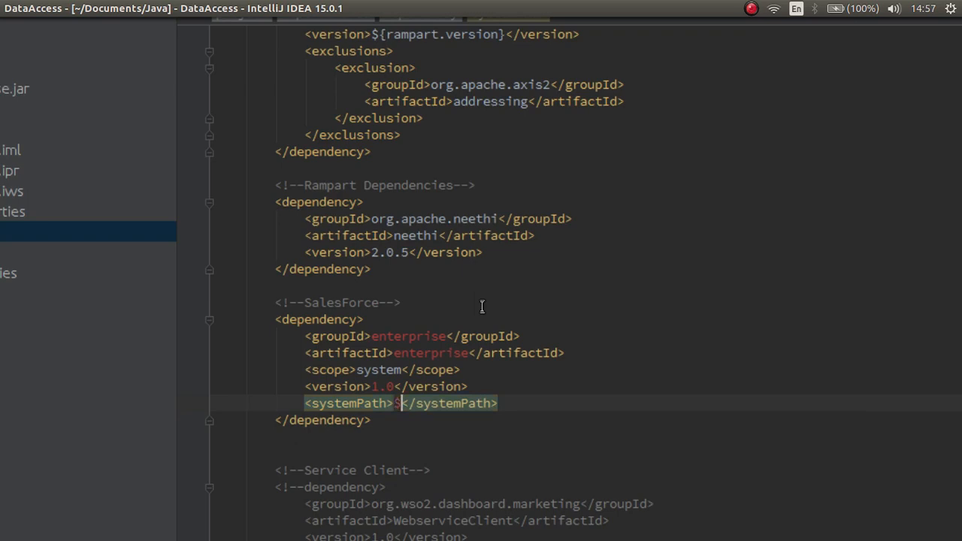
text({)
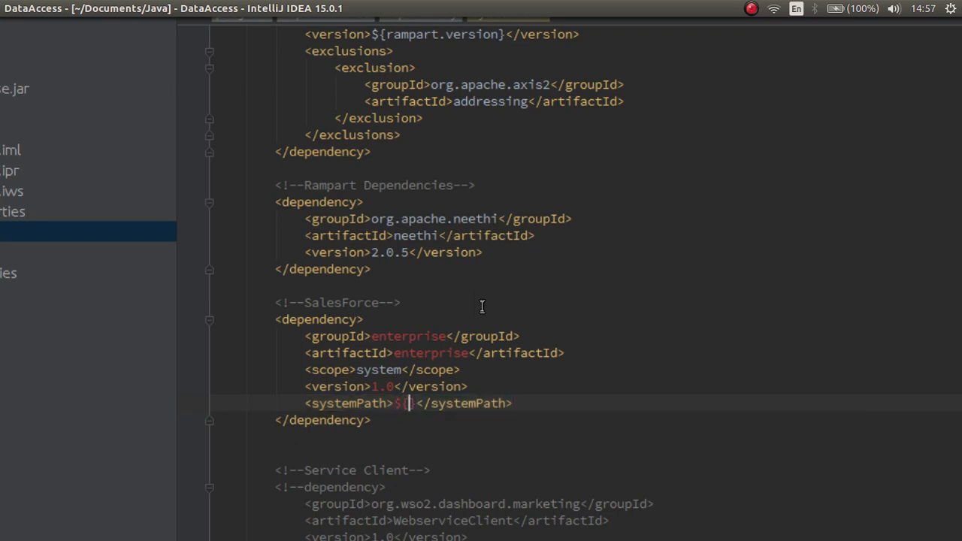
text(basedir)
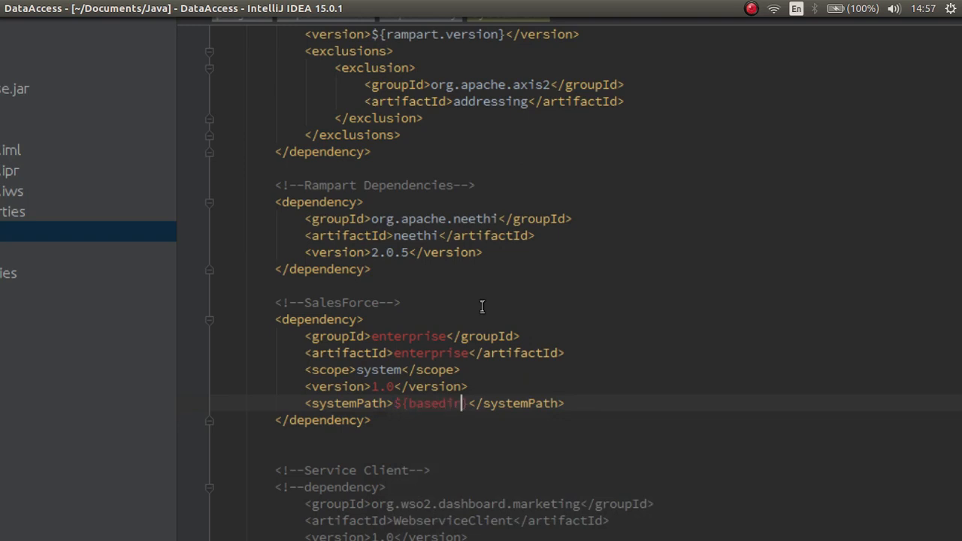
text(}/)
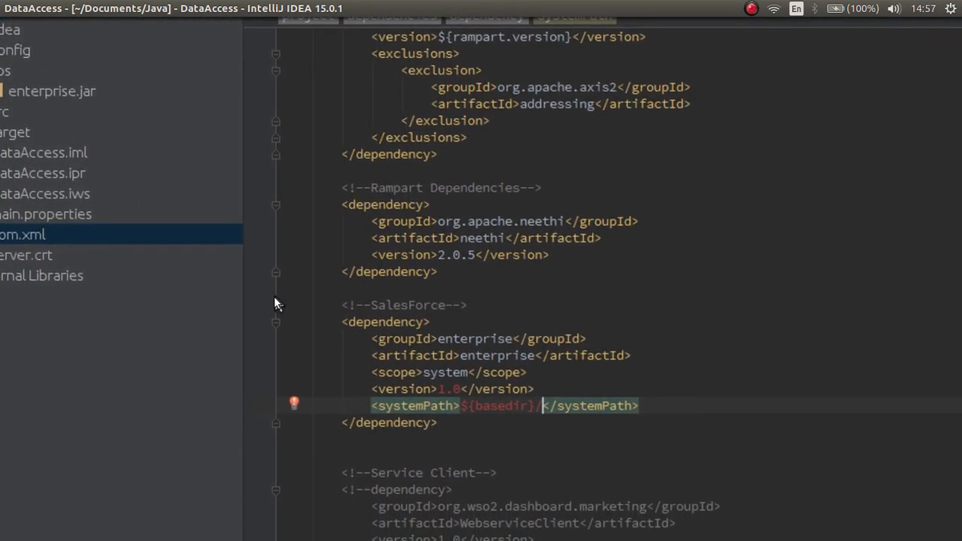
text(/libs)
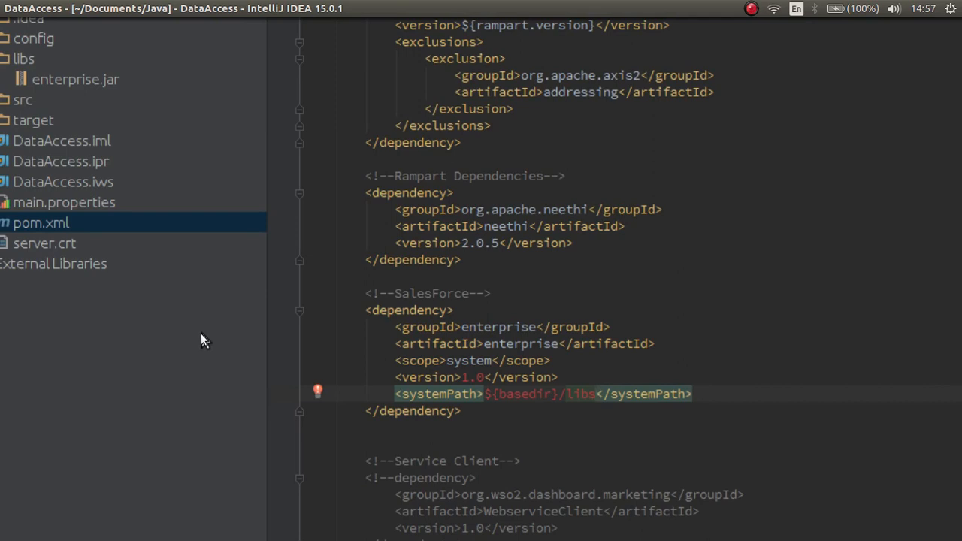
text(/enterprise.jar)
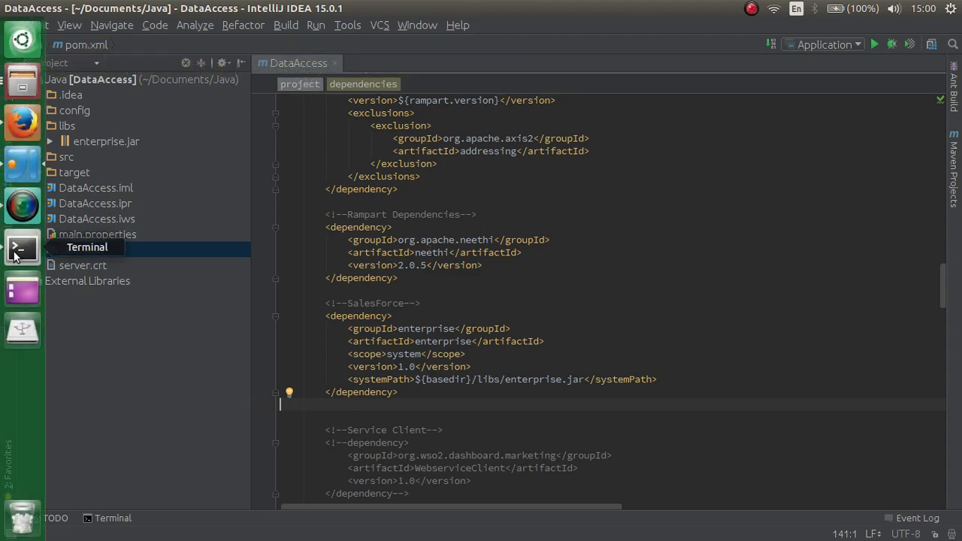
- Switch from the editor to the Terminal via the Unity launcher
click(21, 248)
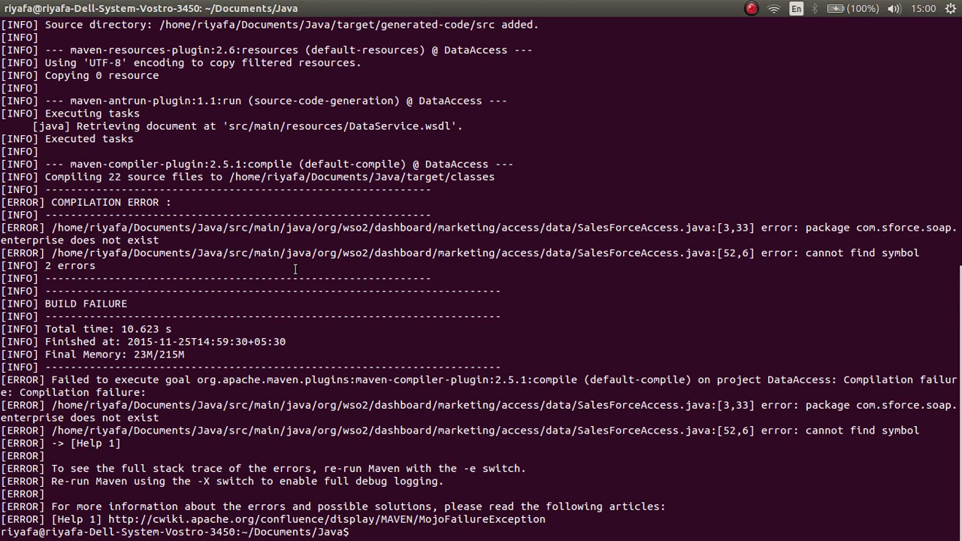
- Run 'mvn clean install' to a BUILD SUCCESS, then go back to IntelliJ IDEA
text(mvn clean install)
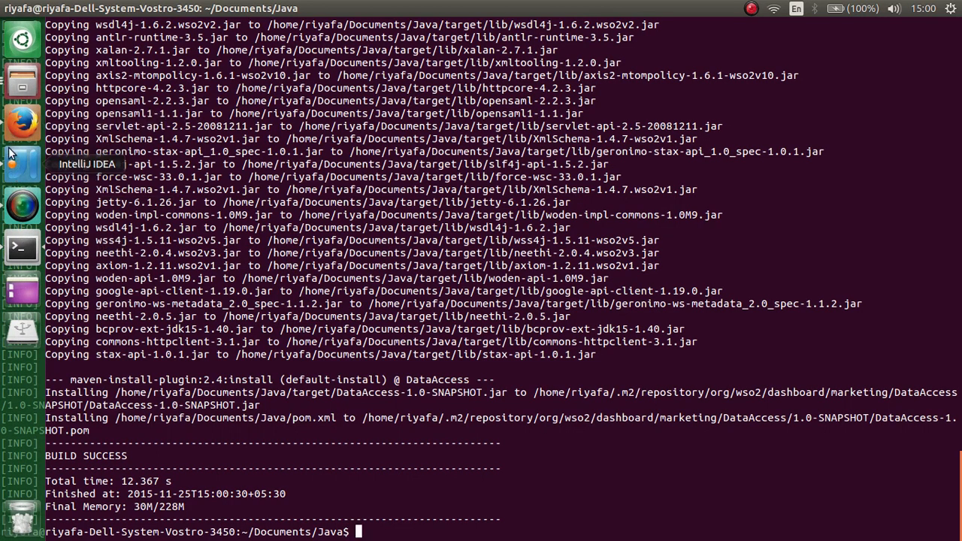
click(21, 164)
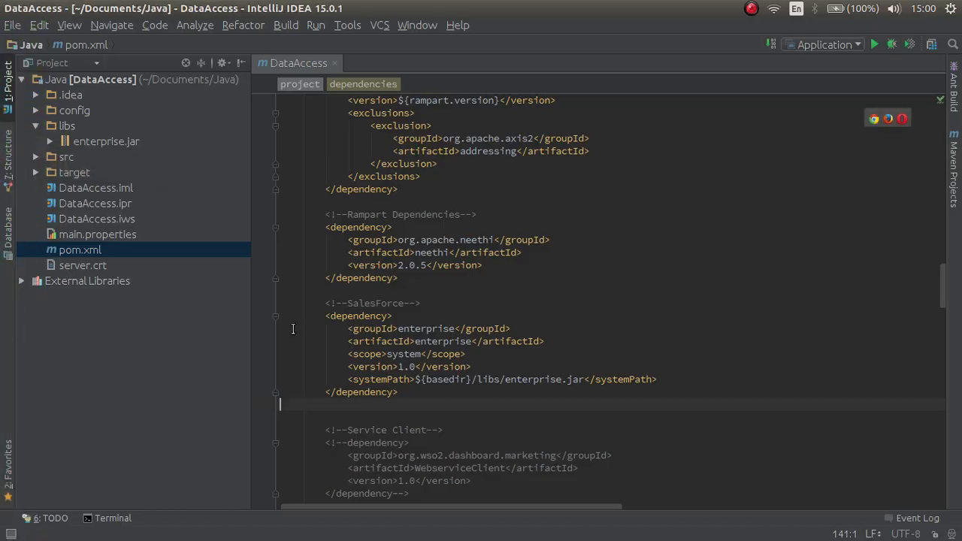